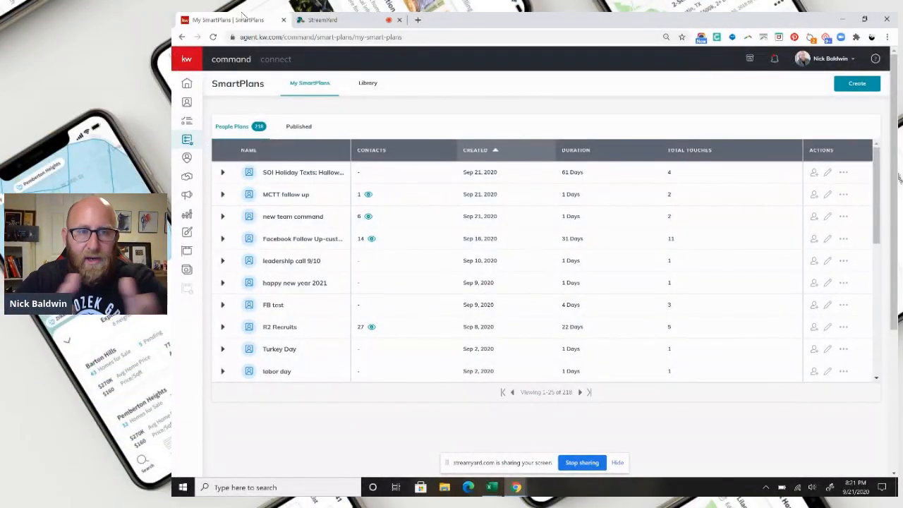
mouse_move(304, 172)
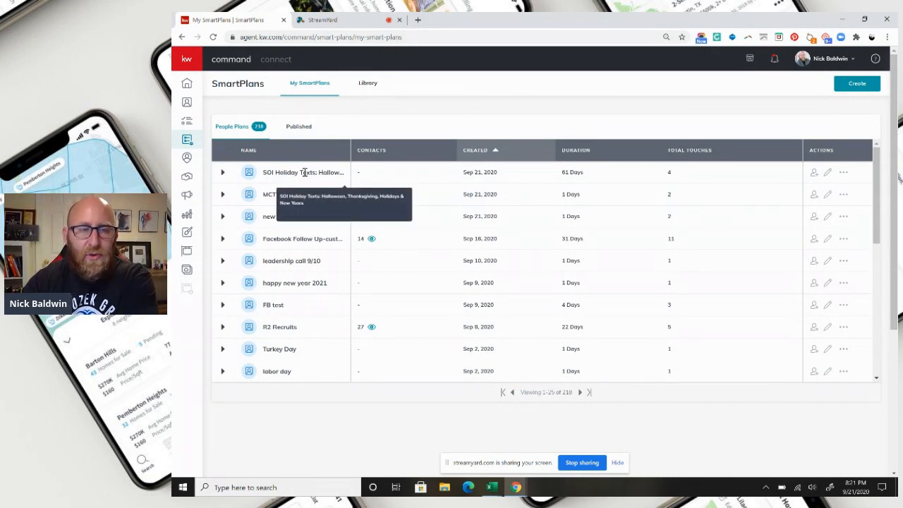
mouse_move(827, 175)
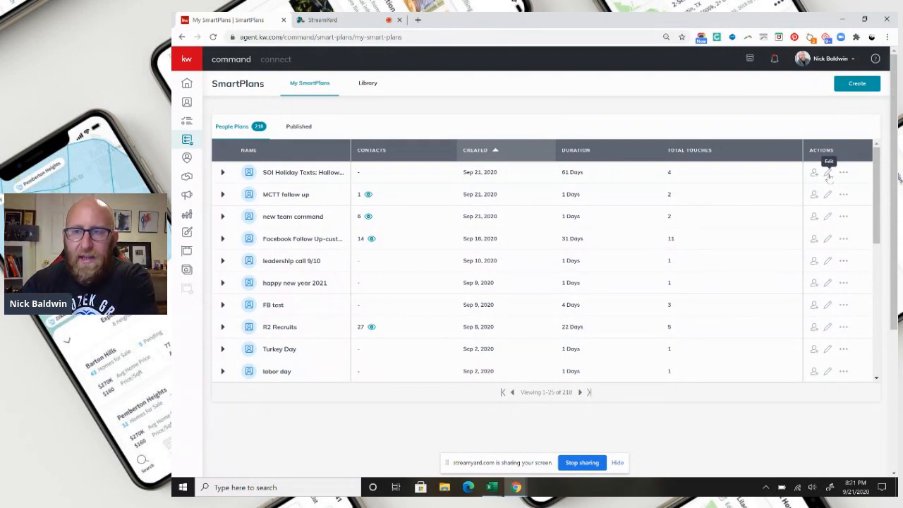
Step: Open SOI Holiday Texts for editing and scroll through steps #1–#7 to End of SmartPlan
left_click(828, 171)
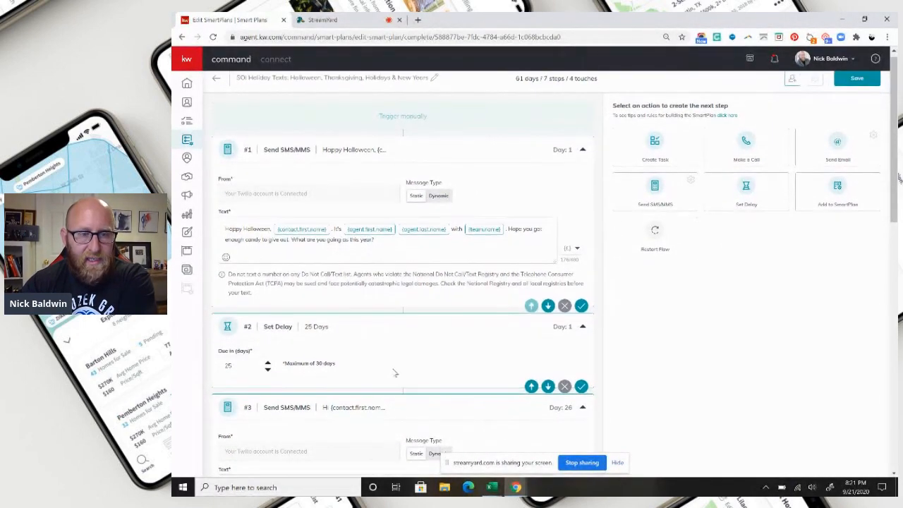
scroll("down", 3)
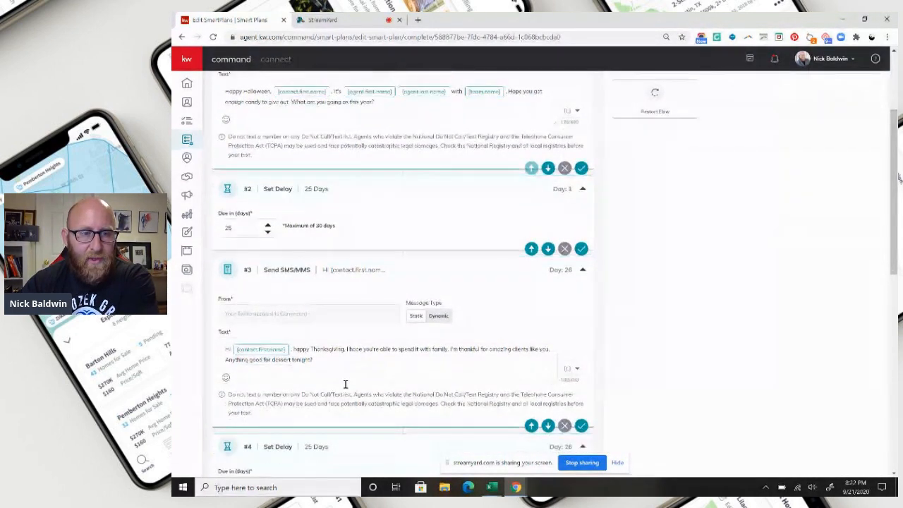
scroll("down", 3)
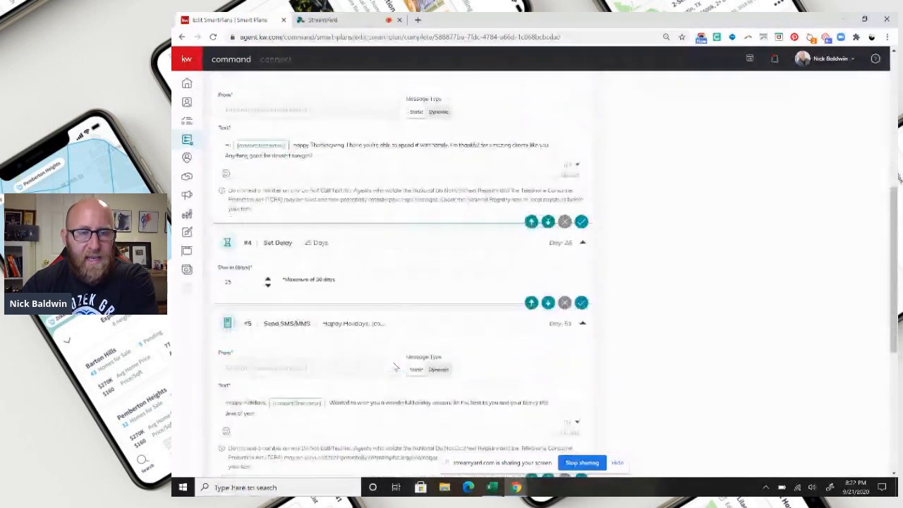
scroll("down", 3)
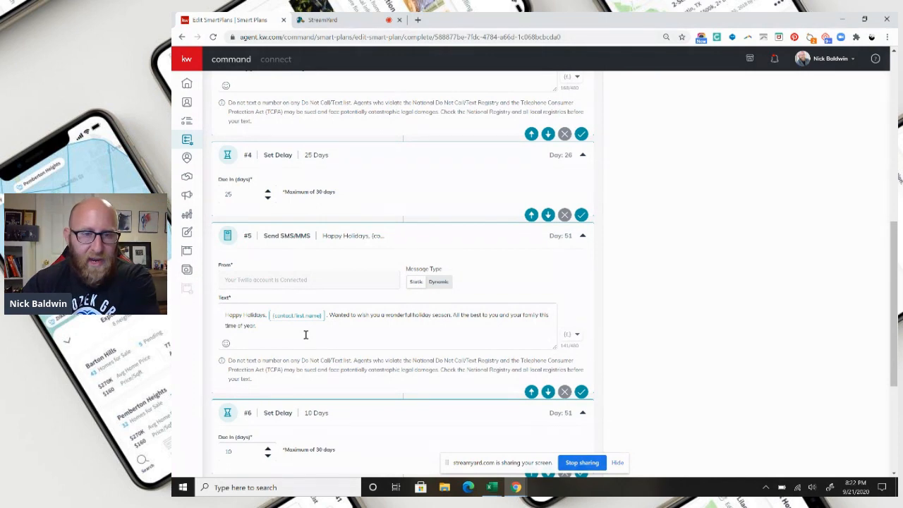
scroll("down", 3)
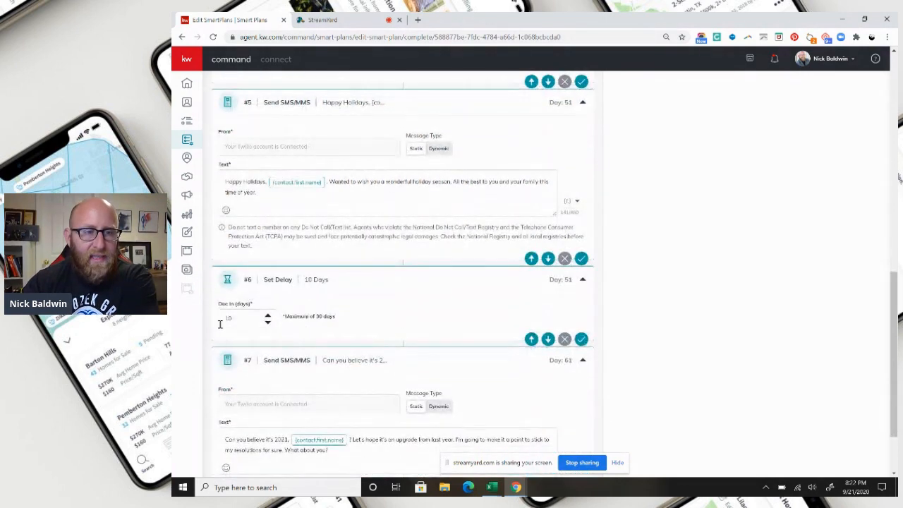
scroll("down", 3)
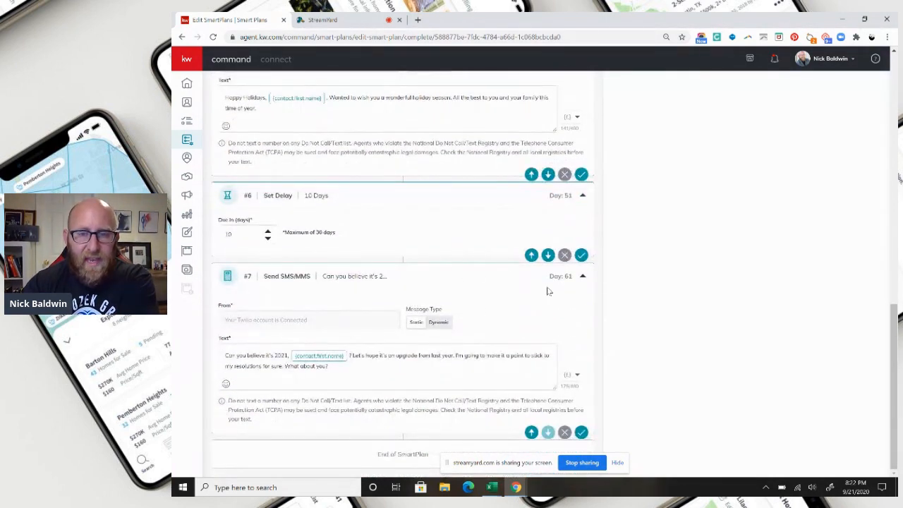
mouse_move(377, 375)
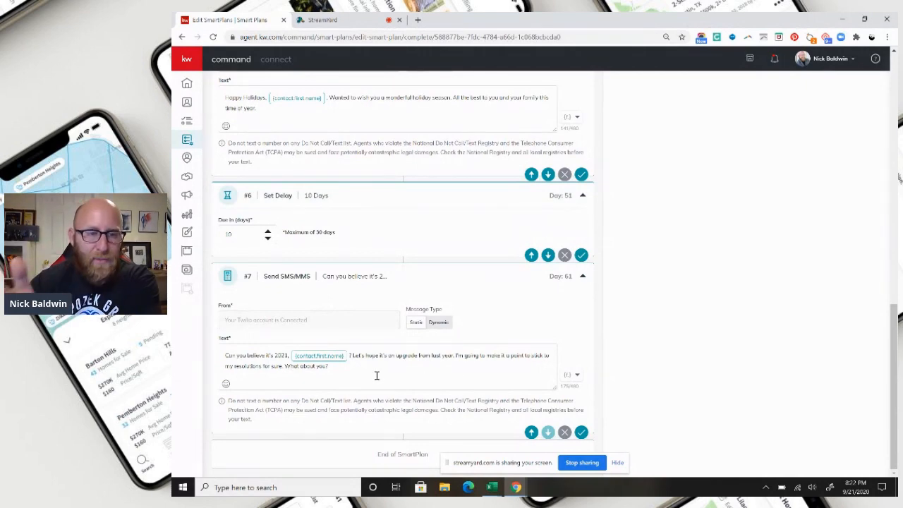
mouse_move(383, 360)
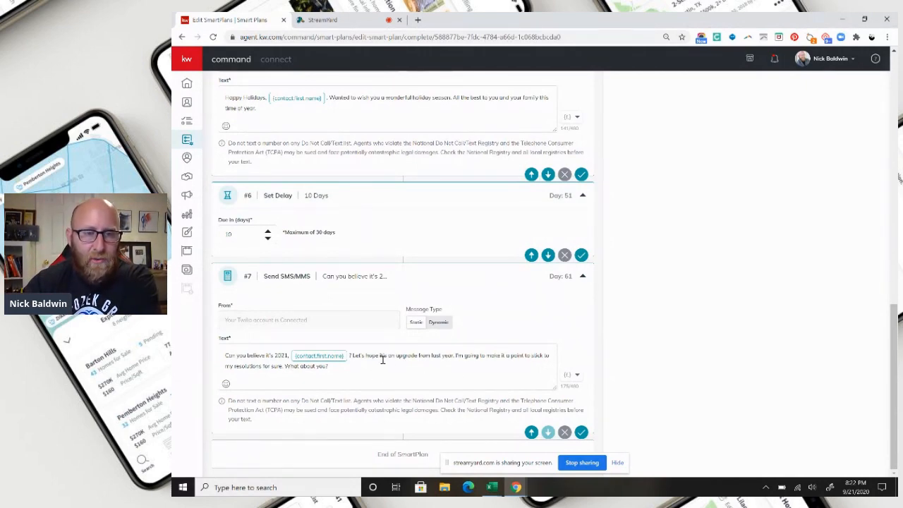
Step: Scroll the SmartPlan editor down to the step #7 SMS text, then back up
scroll("up", 3)
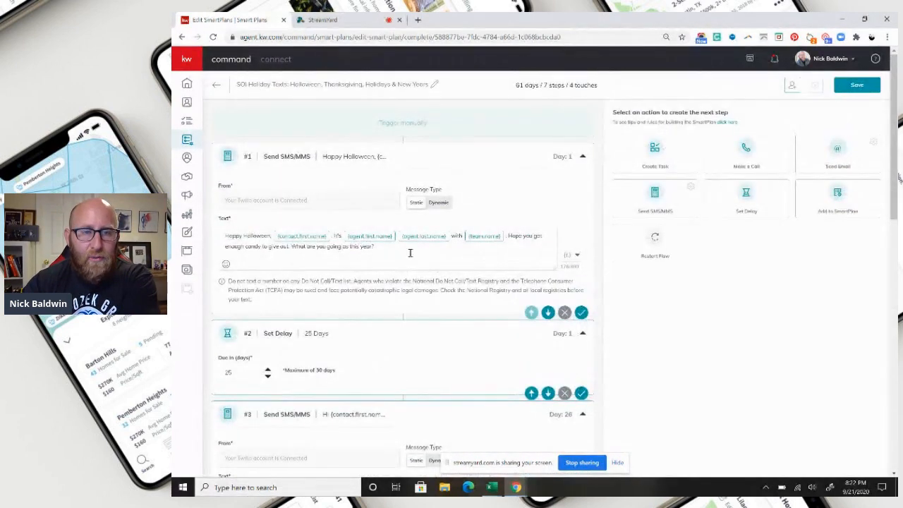
scroll("down", 3)
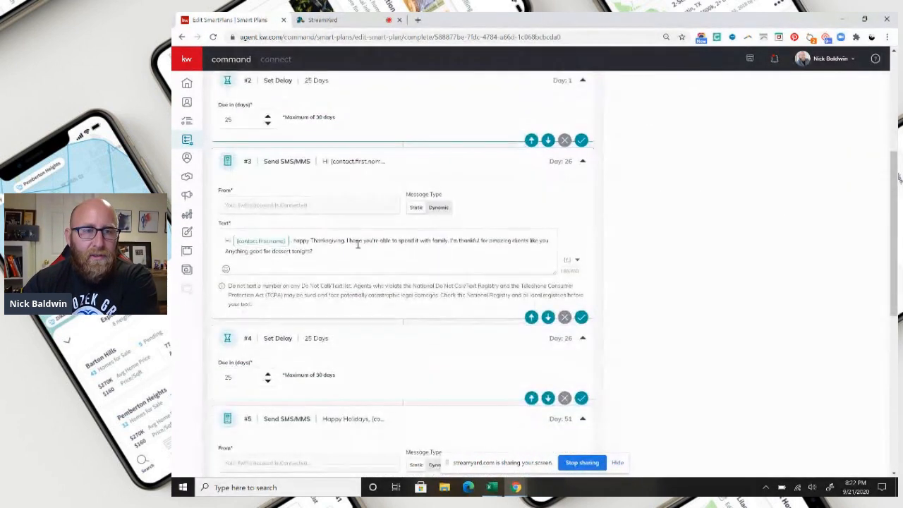
scroll("down", 3)
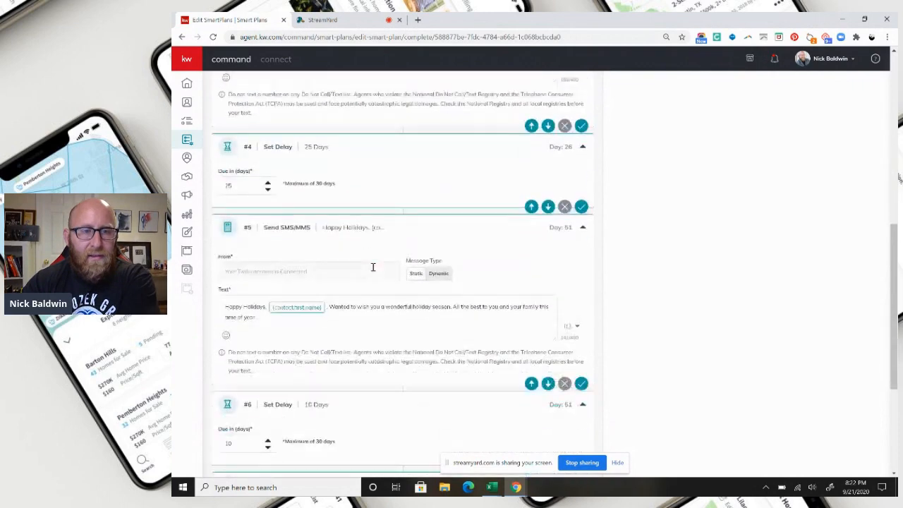
scroll("down", 3)
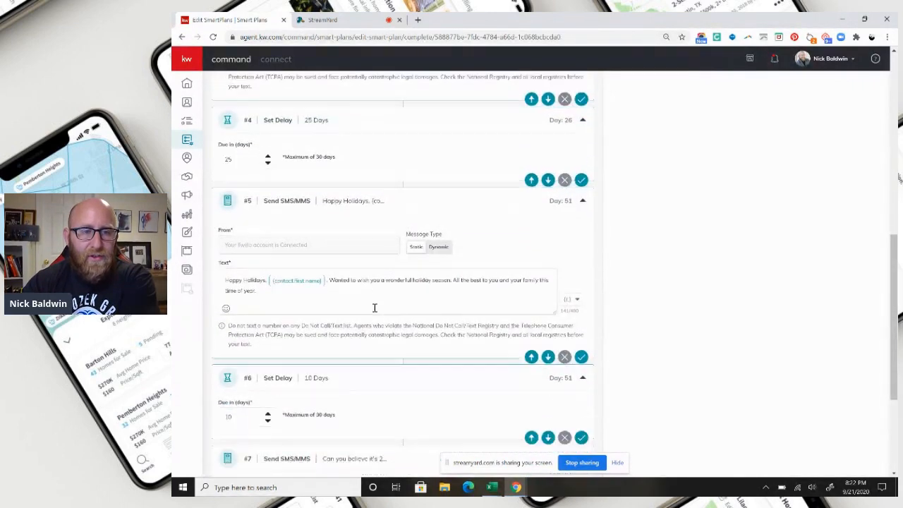
scroll("down", 3)
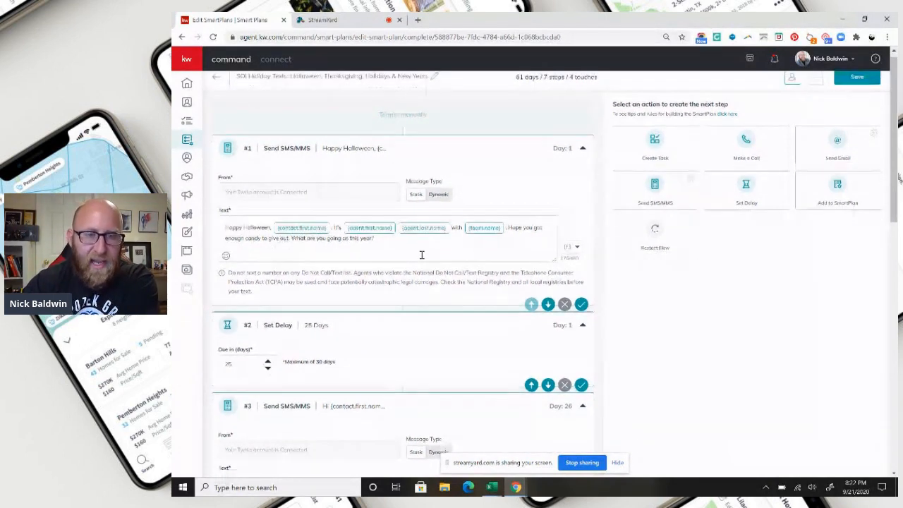
scroll("down", 3)
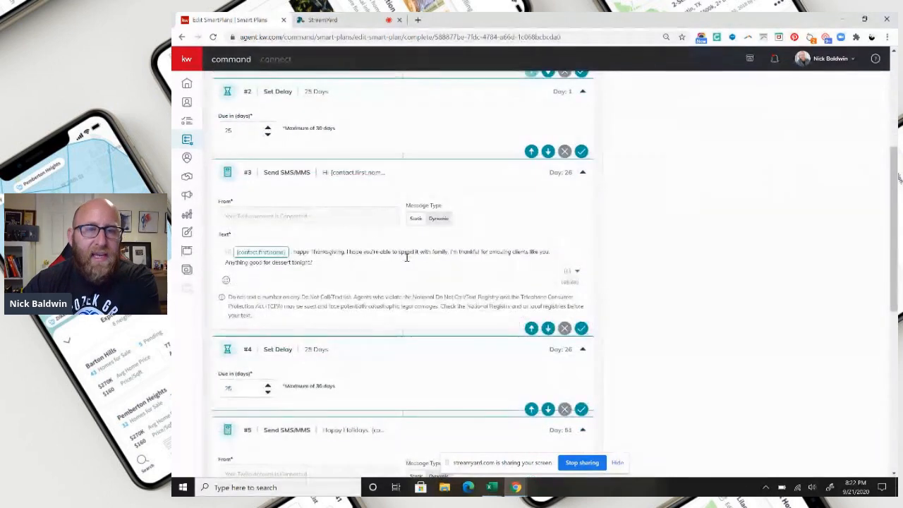
scroll("down", 3)
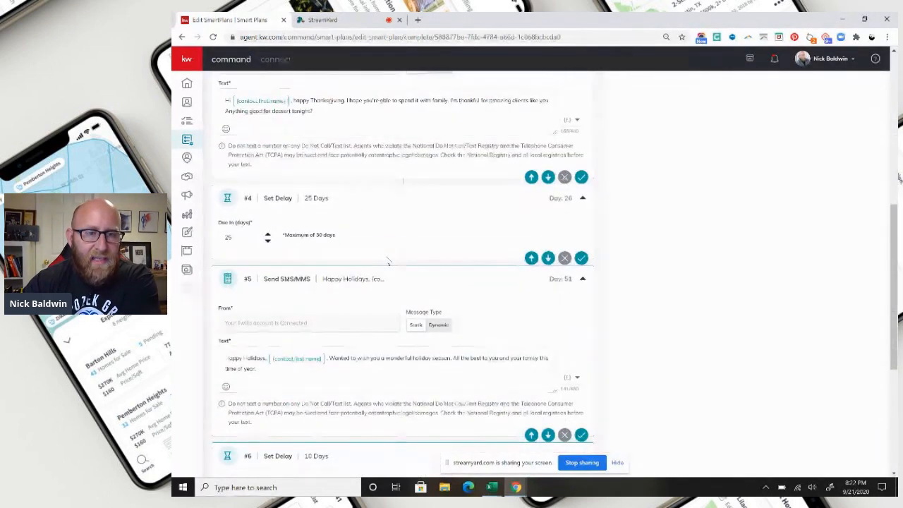
scroll("down", 3)
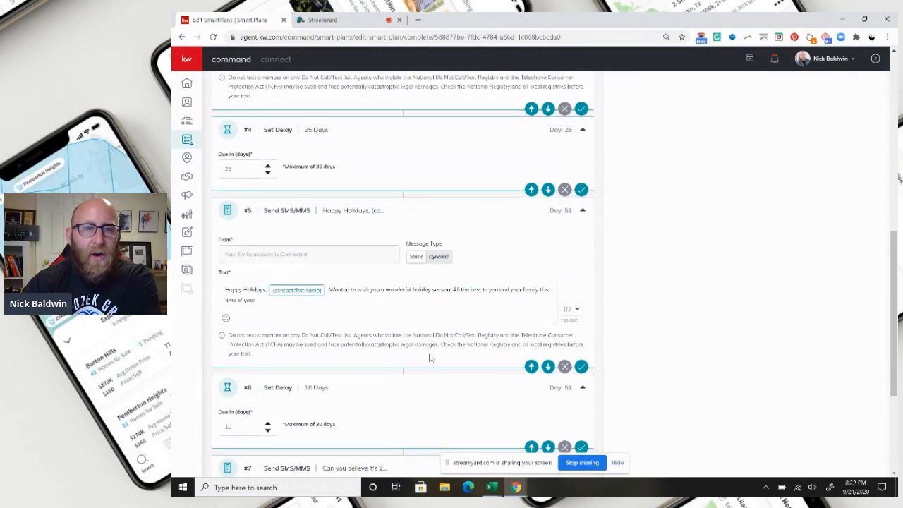
scroll("down", 3)
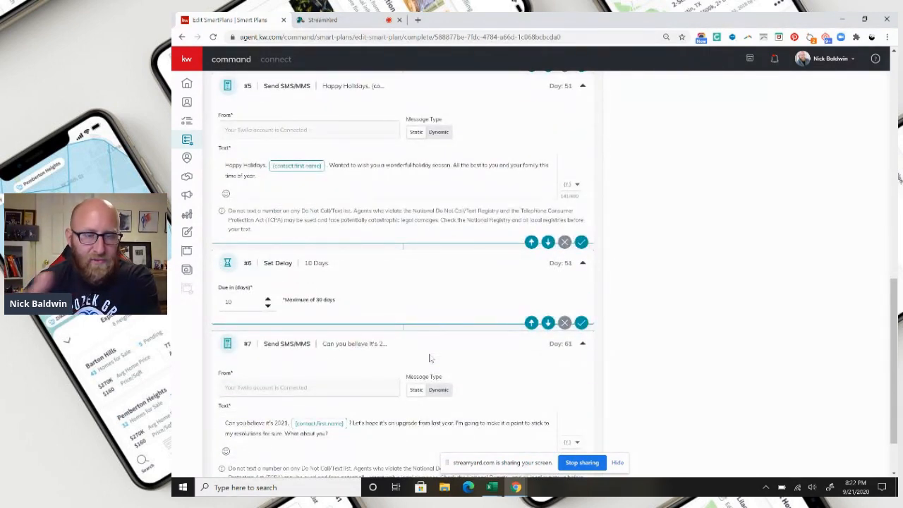
scroll("down", 3)
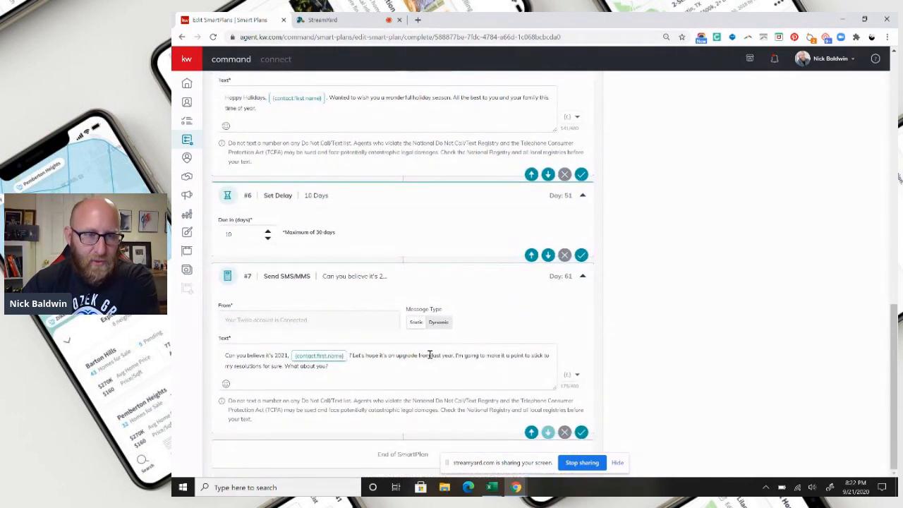
scroll("up", 3)
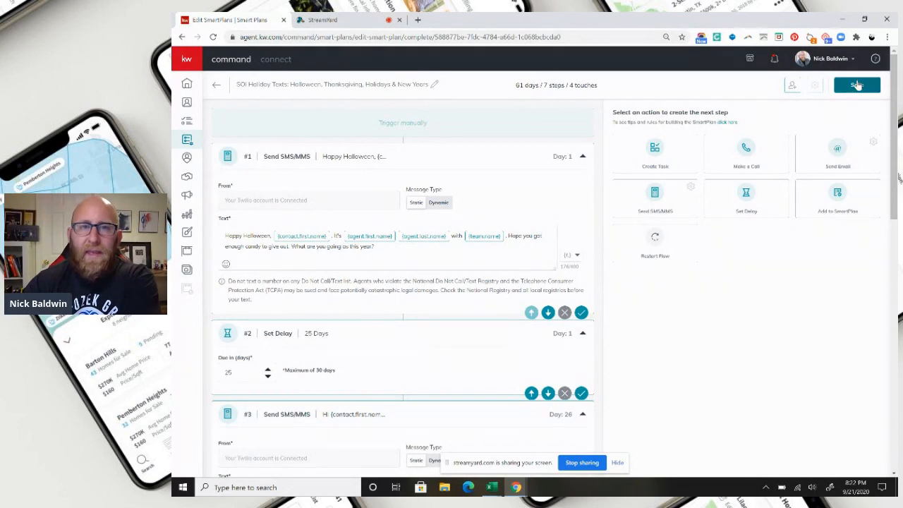
Step: Save the SOI Holiday Texts SmartPlan and switch to the Contacts list
left_click(857, 84)
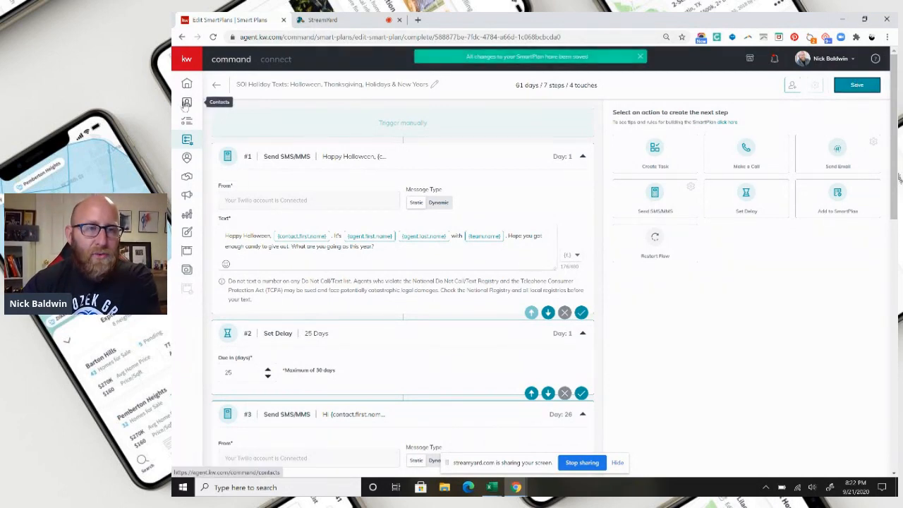
left_click(187, 102)
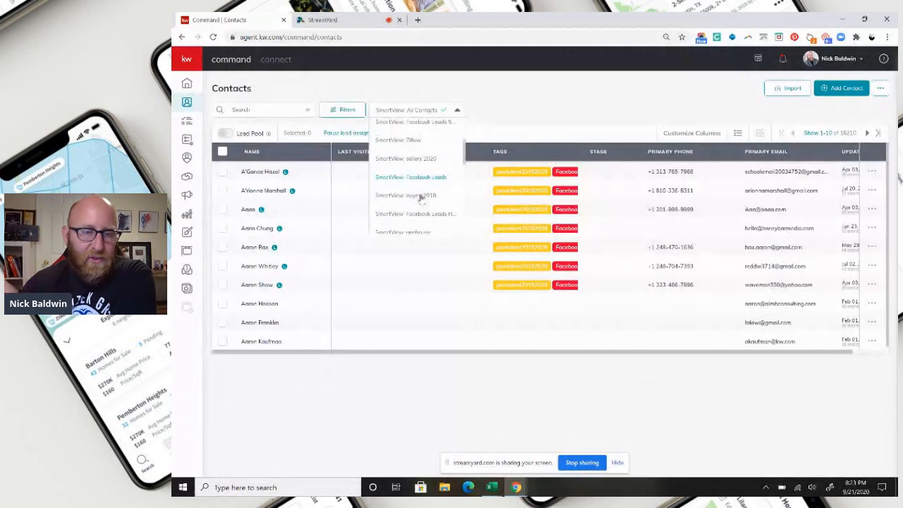
Step: Filter Contacts to the buyers2018 SmartView, select all 15, and choose Add to SmartPlan
left_click(405, 195)
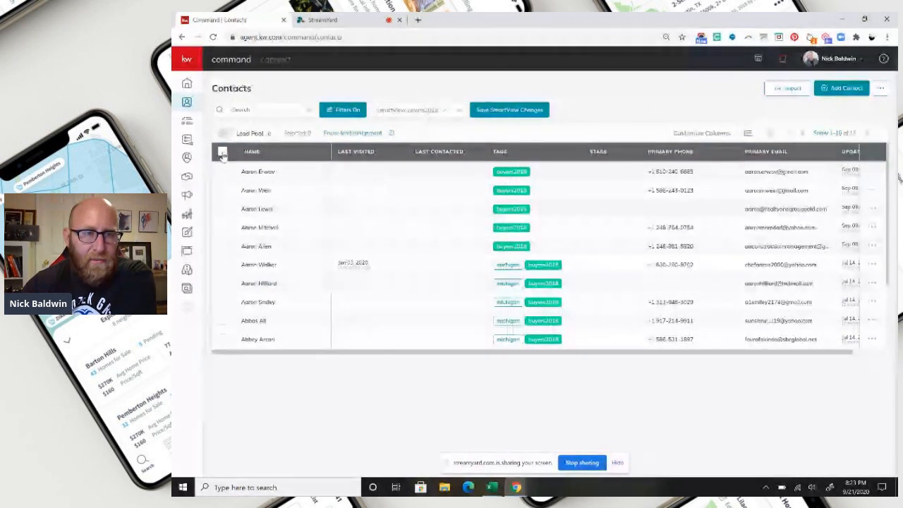
left_click(223, 151)
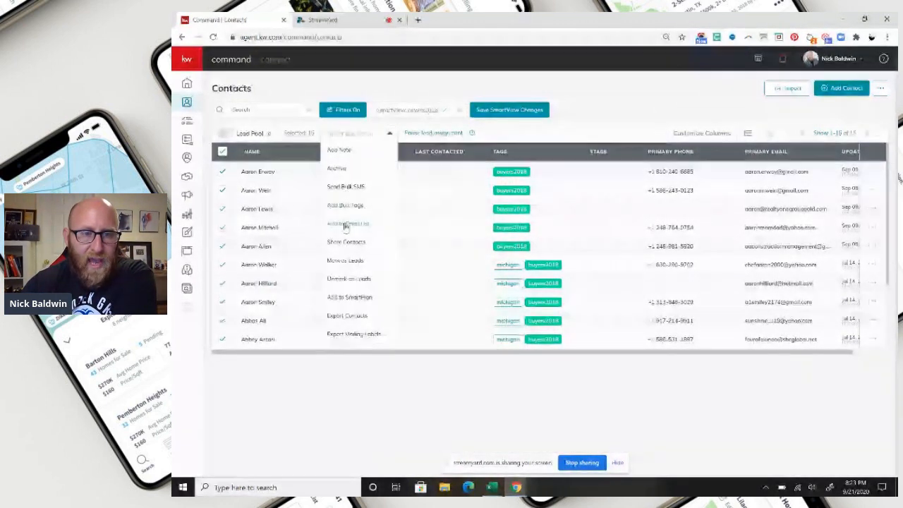
left_click(350, 297)
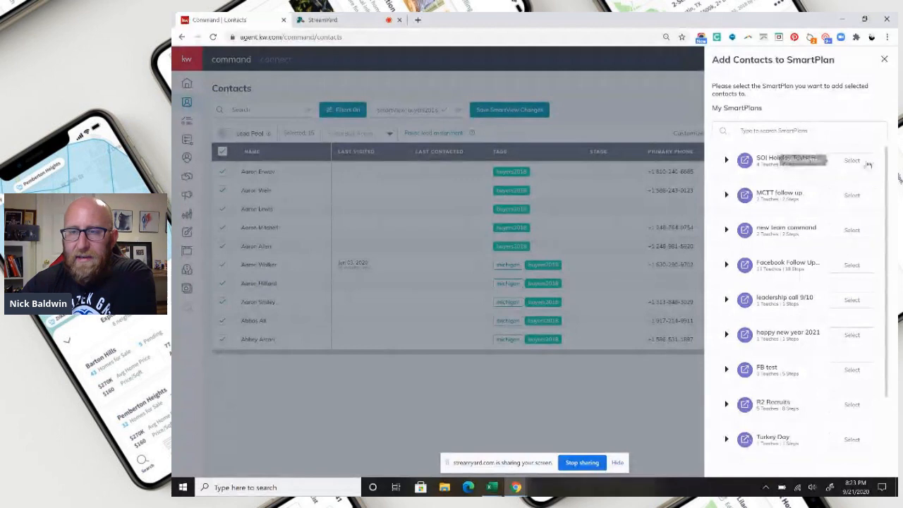
Step: Choose SOI Holiday Texts and schedule it to start on October 31, 2020
left_click(852, 160)
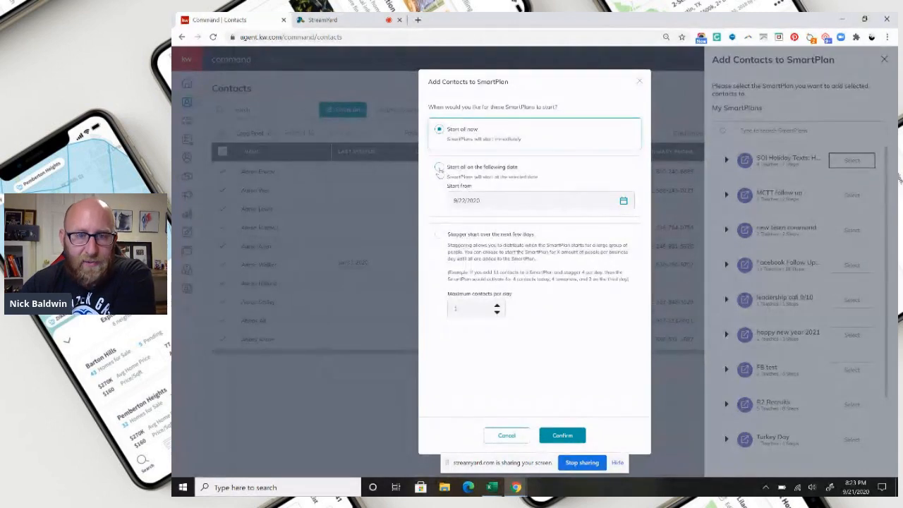
left_click(439, 167)
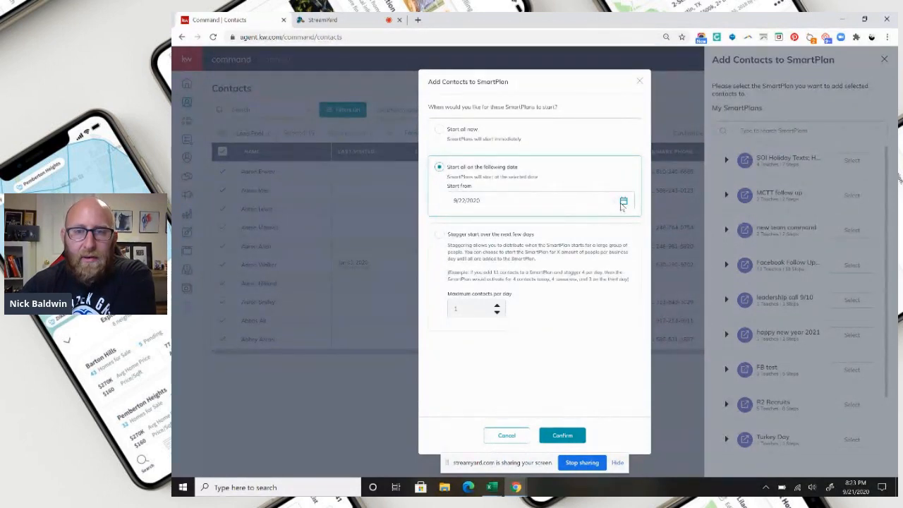
left_click(624, 200)
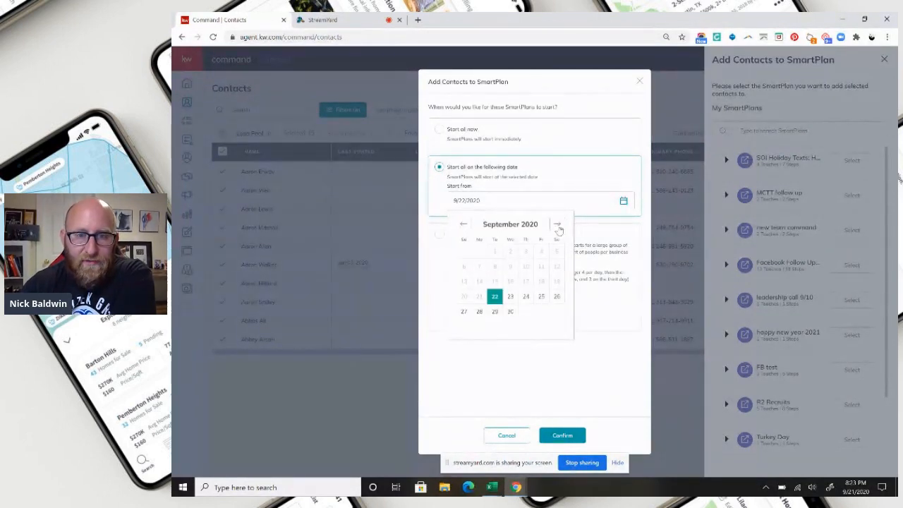
left_click(557, 223)
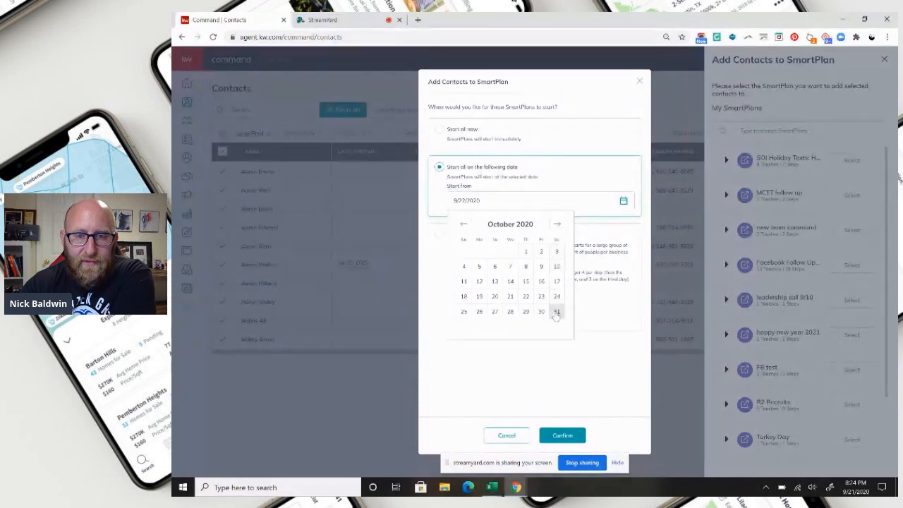
left_click(557, 311)
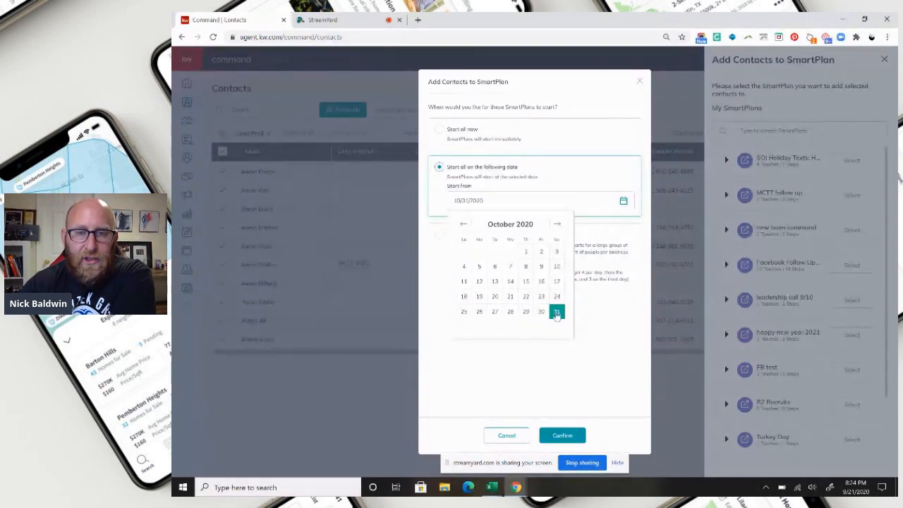
left_click(556, 311)
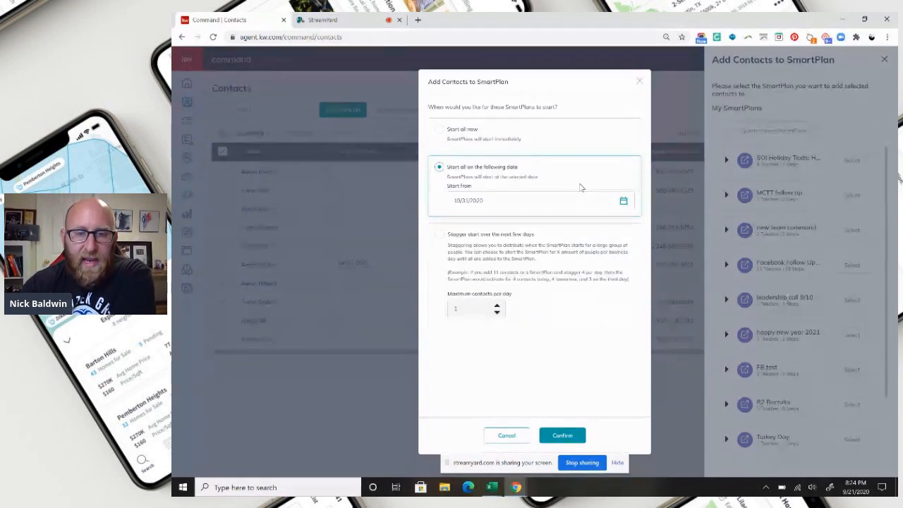
left_click(562, 435)
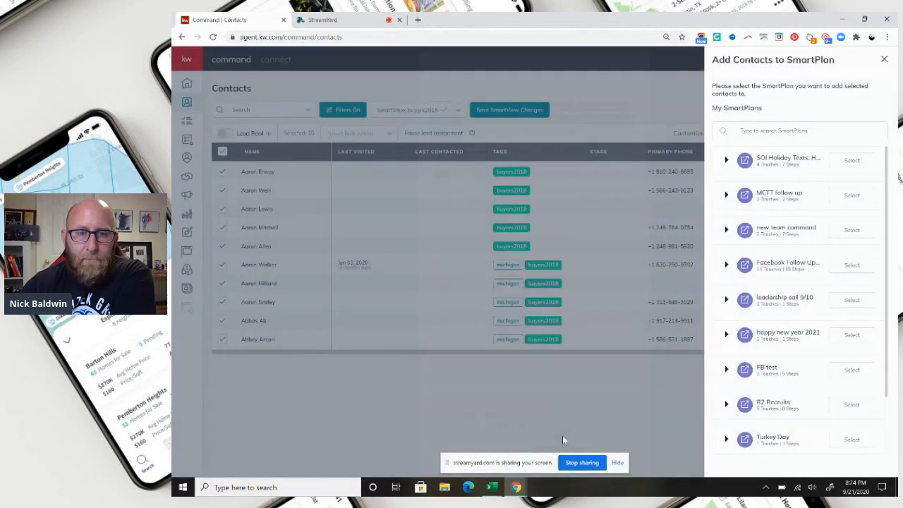
Step: Select SOI Holiday Texts again to show the buyers2018 subscription confirmation
left_click(852, 160)
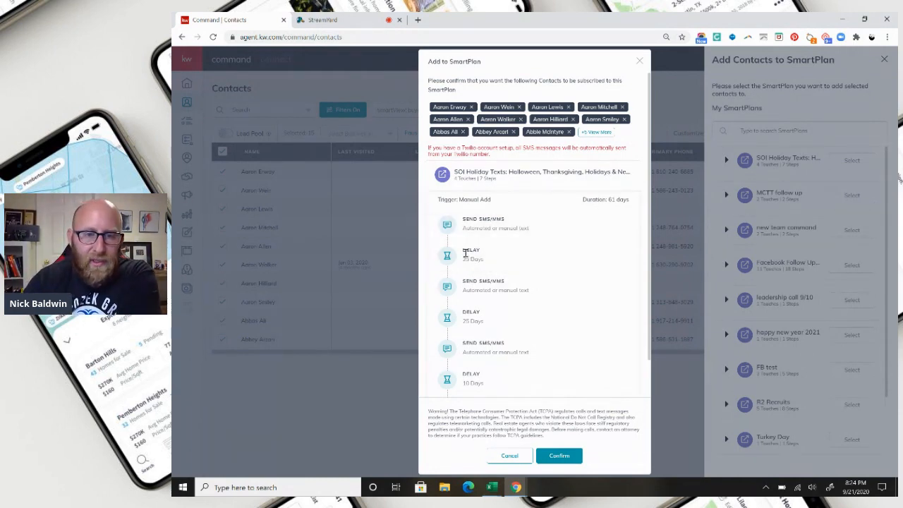
mouse_move(447, 224)
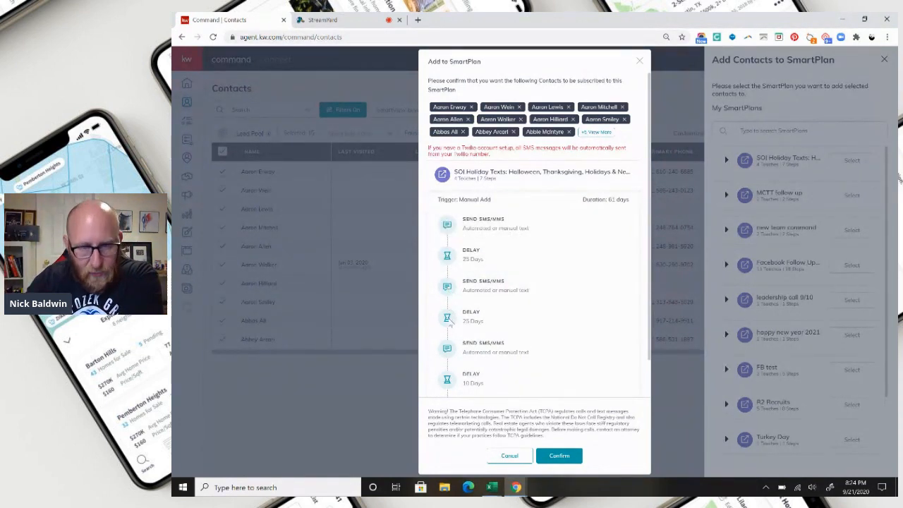
mouse_move(447, 350)
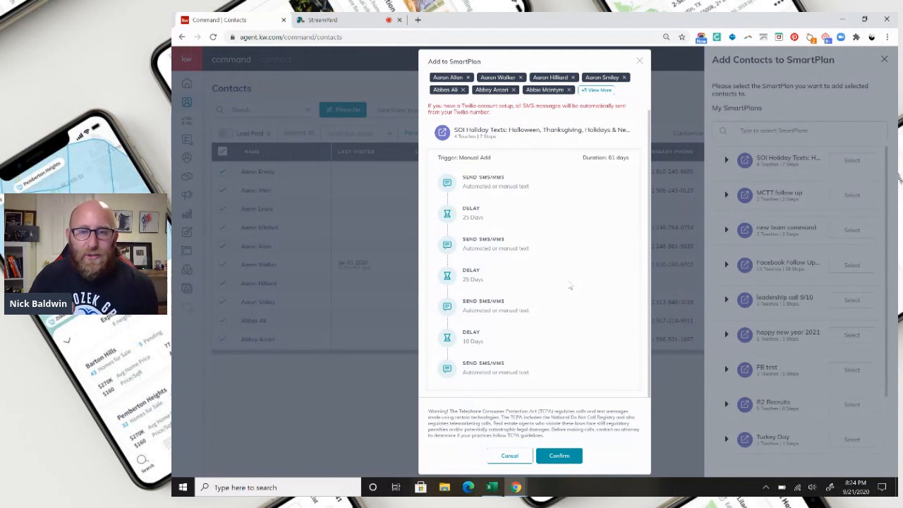
mouse_move(395, 117)
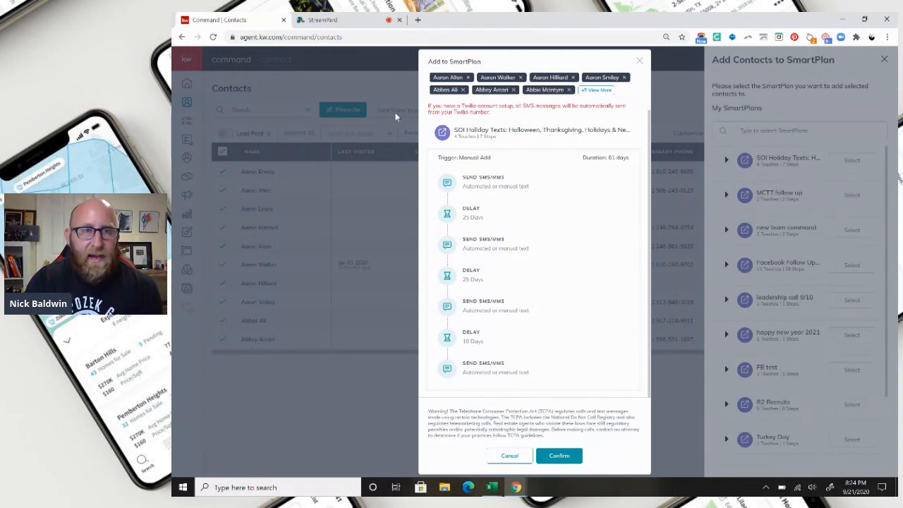
mouse_move(324, 19)
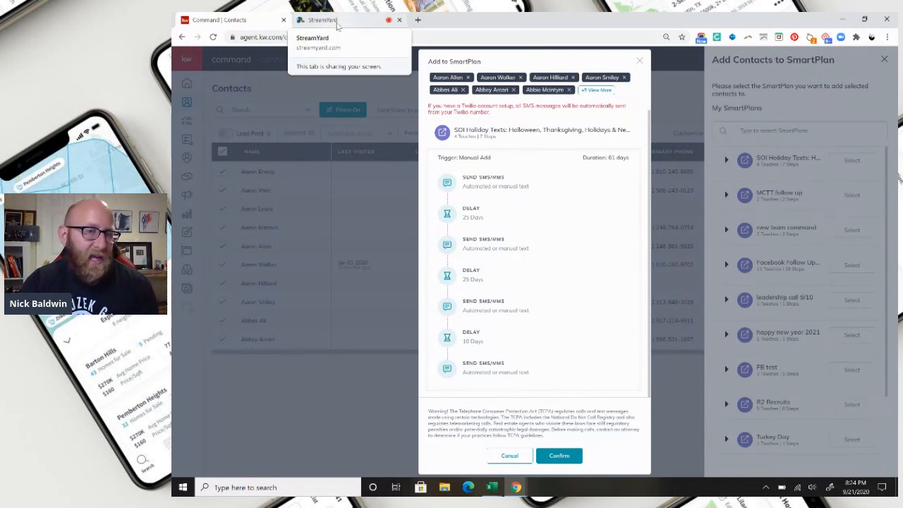